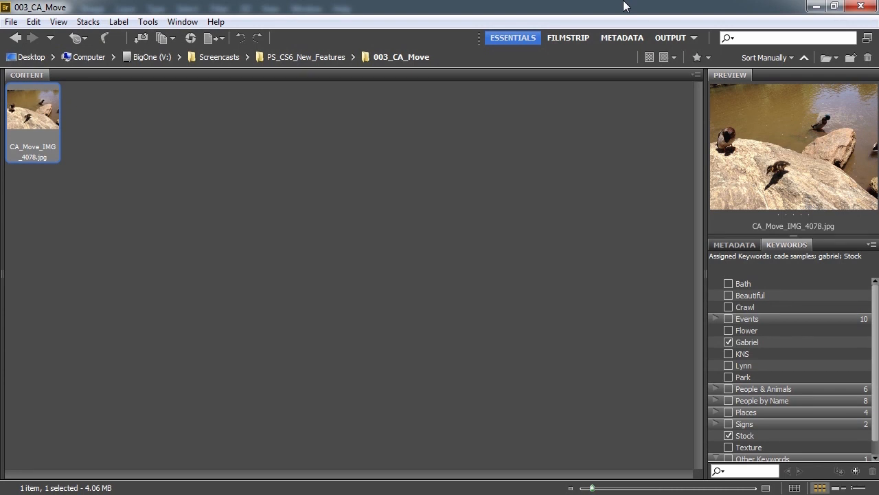
{"action": "mouse_move", "coordinate": [391, 66]}
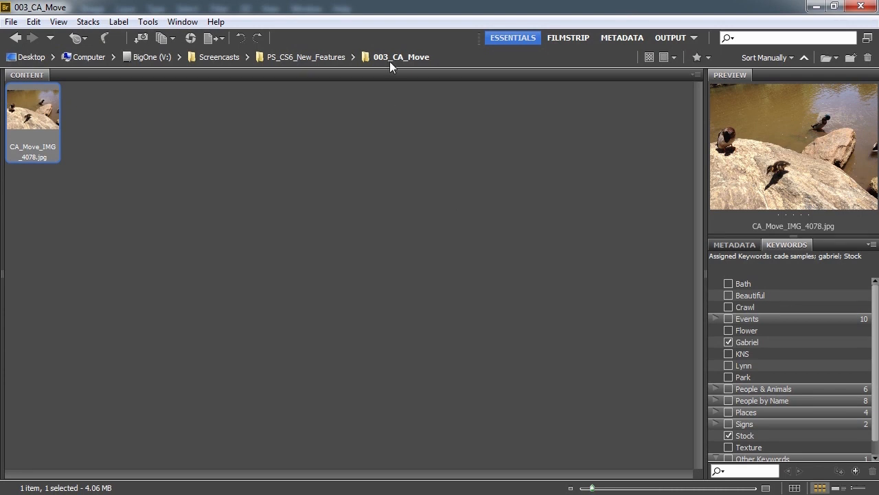
{"action": "mouse_move", "coordinate": [40, 121]}
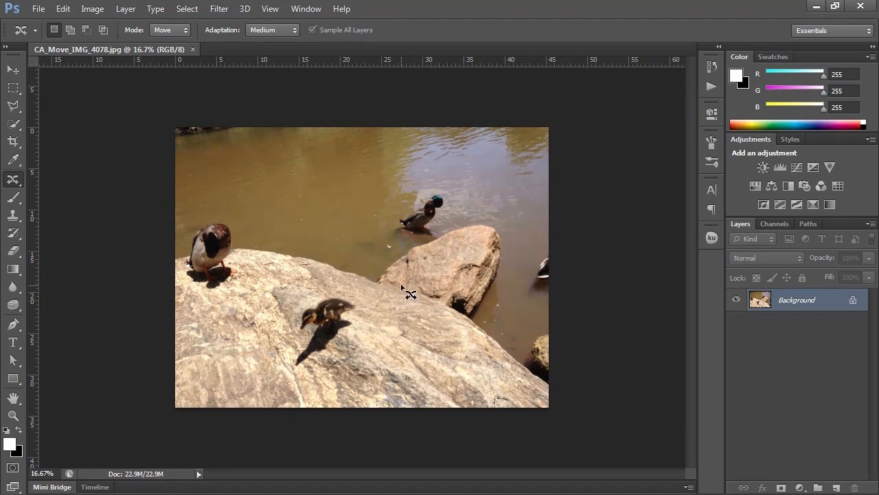
{"action": "mouse_move", "coordinate": [368, 323]}
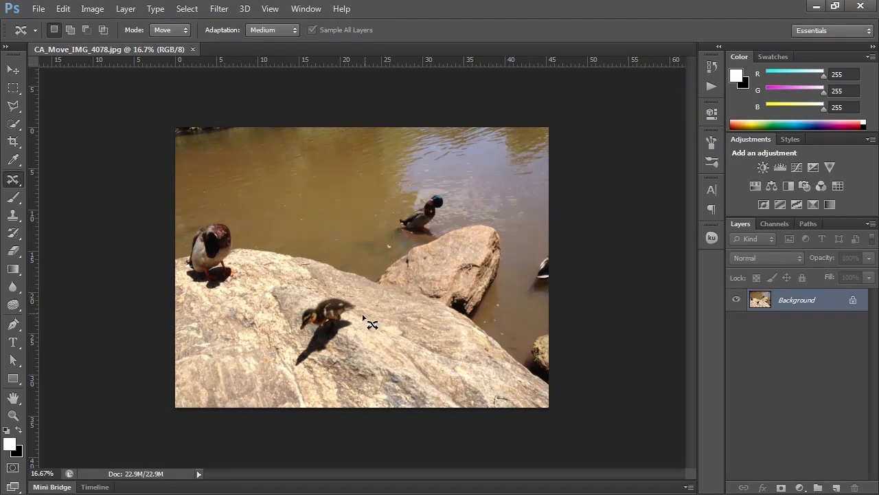
{"action": "mouse_move", "coordinate": [362, 320]}
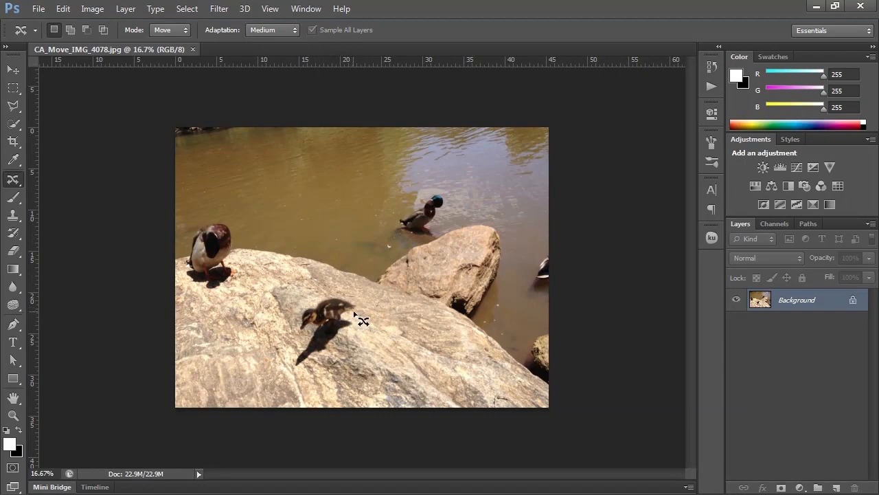
{"action": "mouse_move", "coordinate": [382, 309]}
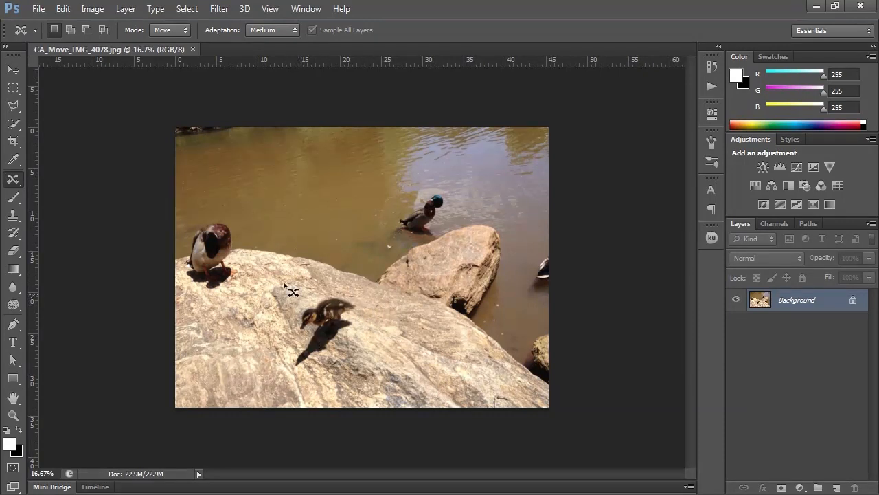
{"action": "mouse_move", "coordinate": [350, 316]}
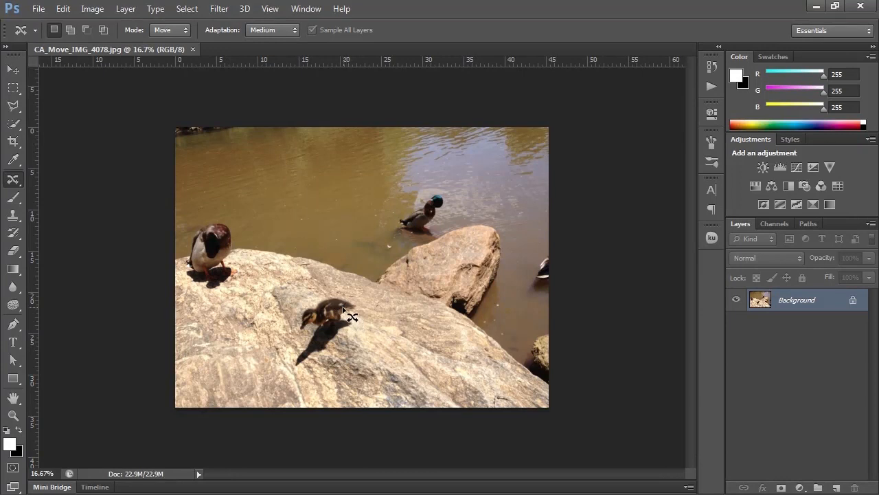
{"action": "mouse_move", "coordinate": [264, 258]}
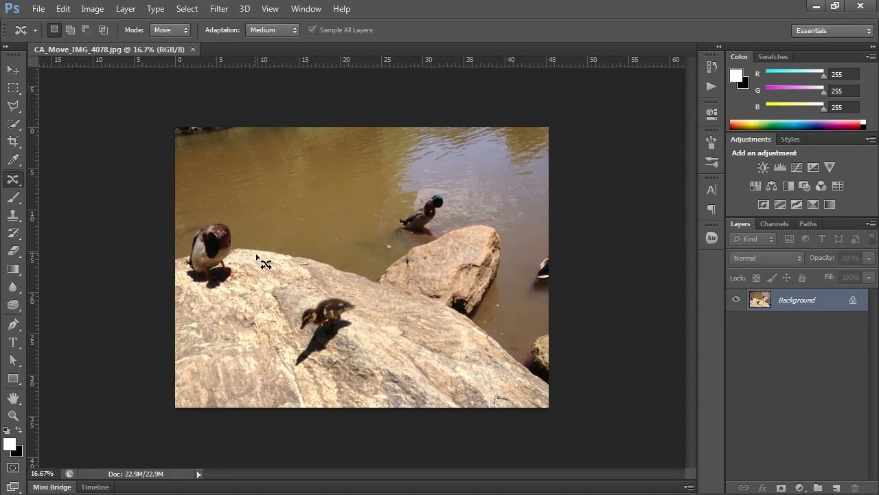
{"action": "mouse_move", "coordinate": [357, 300]}
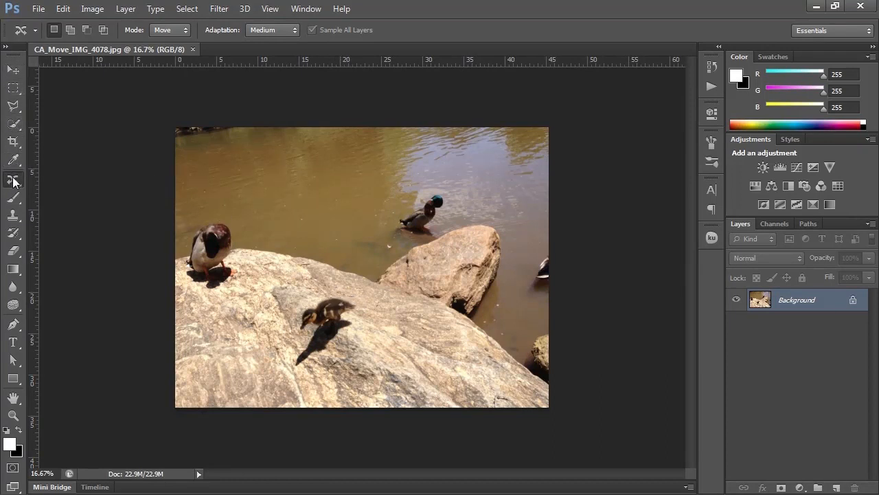
- Return to the Content-Aware Move tool and loosely outline the duckling and its shadow
{"action": "left_click", "coordinate": [13, 179]}
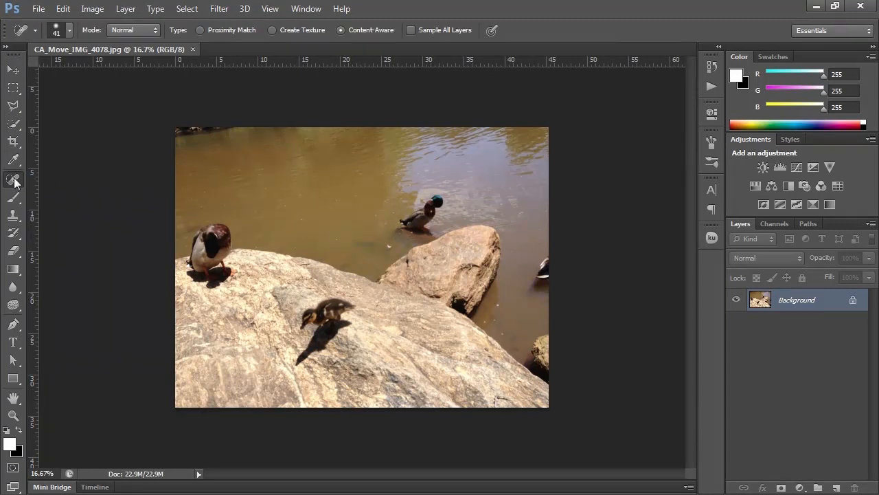
{"action": "left_click", "coordinate": [14, 179]}
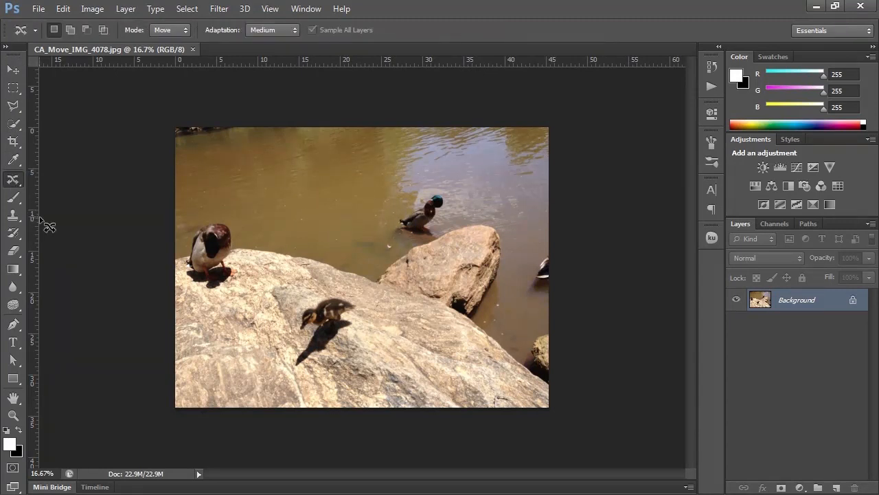
{"action": "mouse_move", "coordinate": [327, 319]}
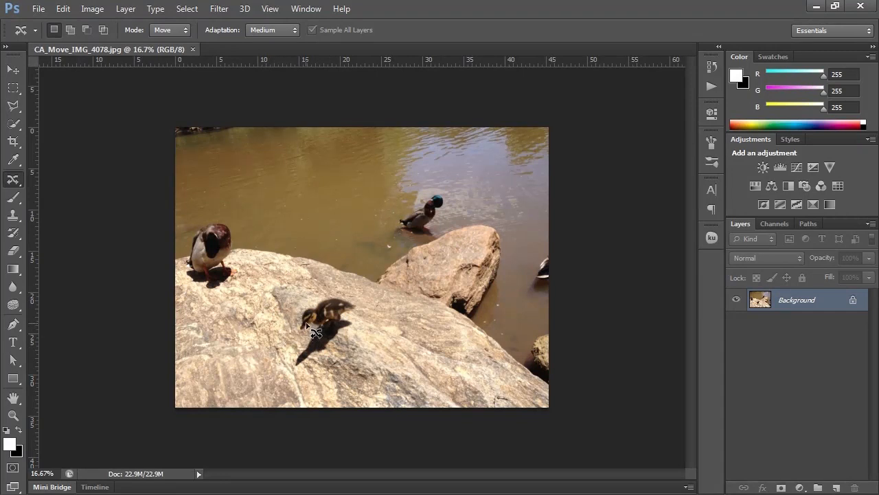
{"action": "mouse_move", "coordinate": [285, 315]}
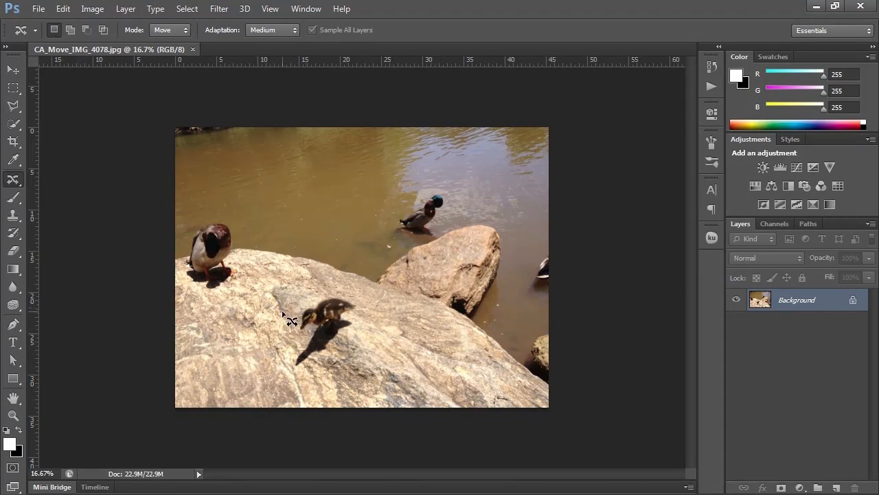
{"action": "mouse_move", "coordinate": [282, 362]}
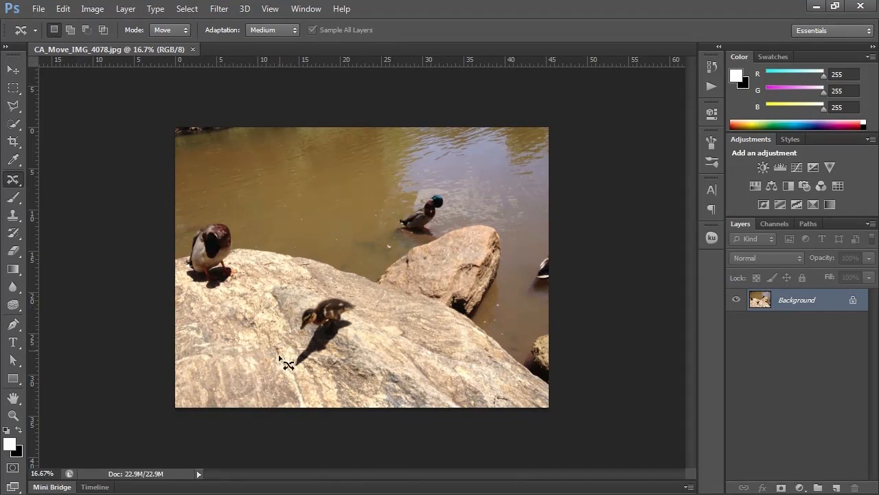
{"action": "mouse_move", "coordinate": [44, 148]}
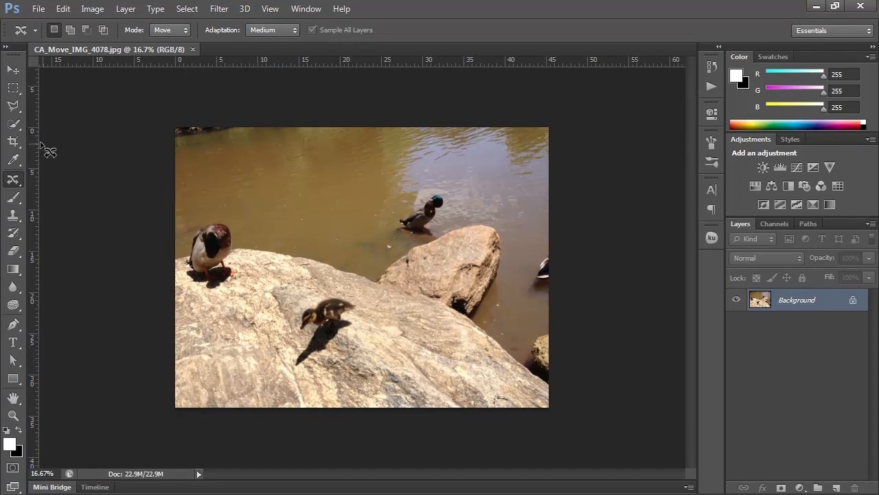
{"action": "mouse_move", "coordinate": [302, 347]}
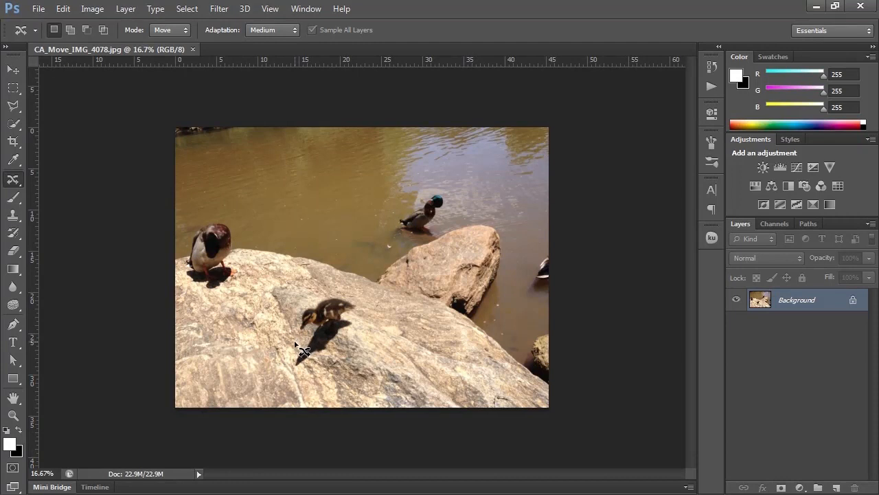
{"action": "left_click_drag", "start_coordinate": [302, 354], "coordinate": [364, 330]}
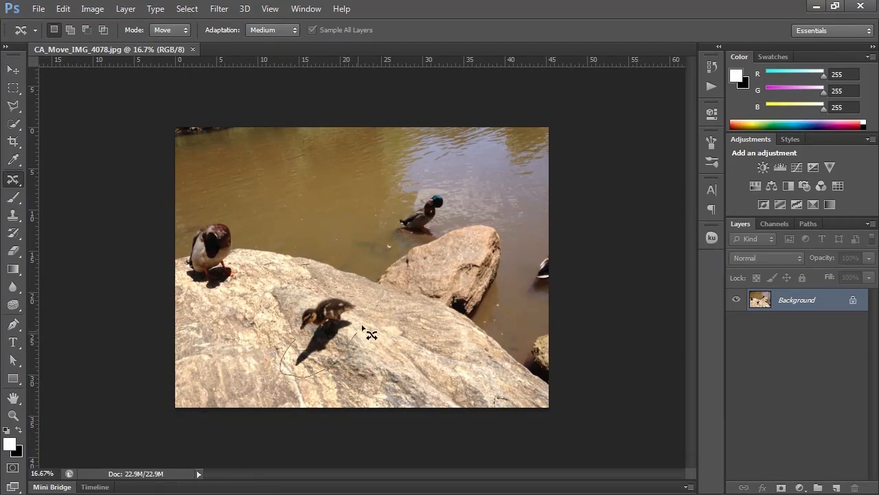
{"action": "left_click_drag", "start_coordinate": [364, 333], "coordinate": [295, 344]}
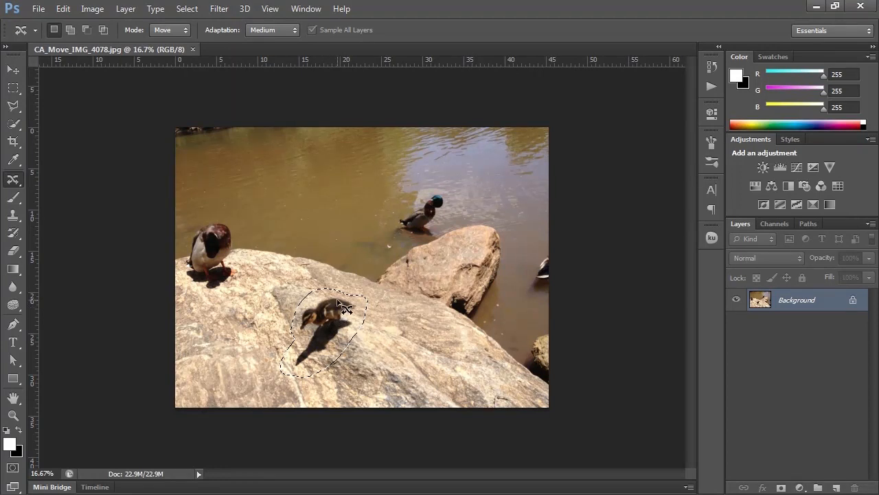
{"action": "mouse_move", "coordinate": [446, 318]}
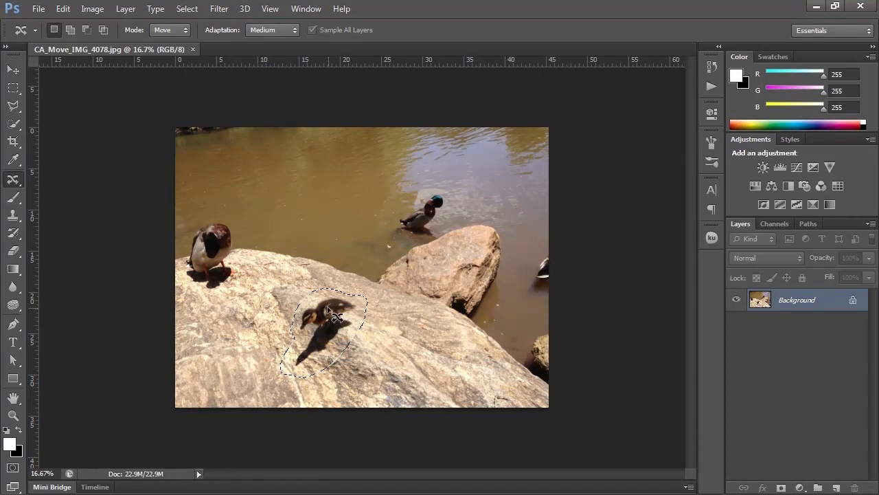
- Drag the selected duckling up and left to sit beside the adult duck
{"action": "left_click_drag", "start_coordinate": [336, 316], "coordinate": [328, 315]}
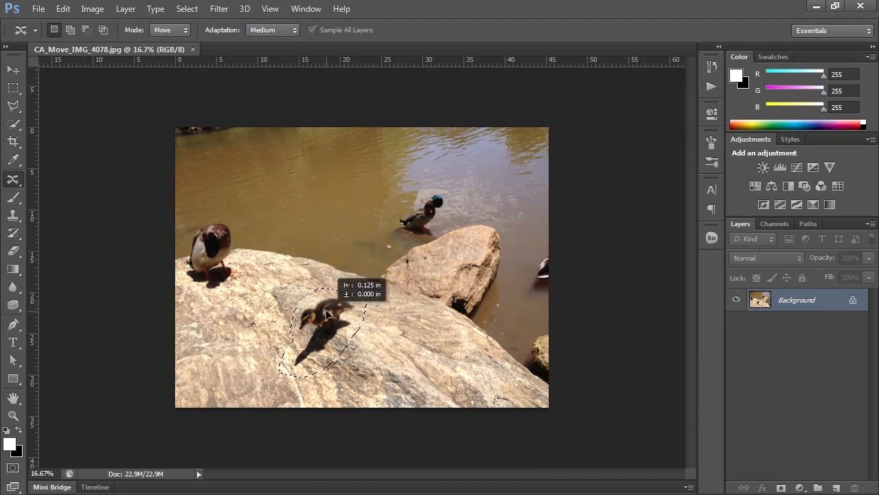
{"action": "left_click_drag", "start_coordinate": [328, 314], "coordinate": [341, 197]}
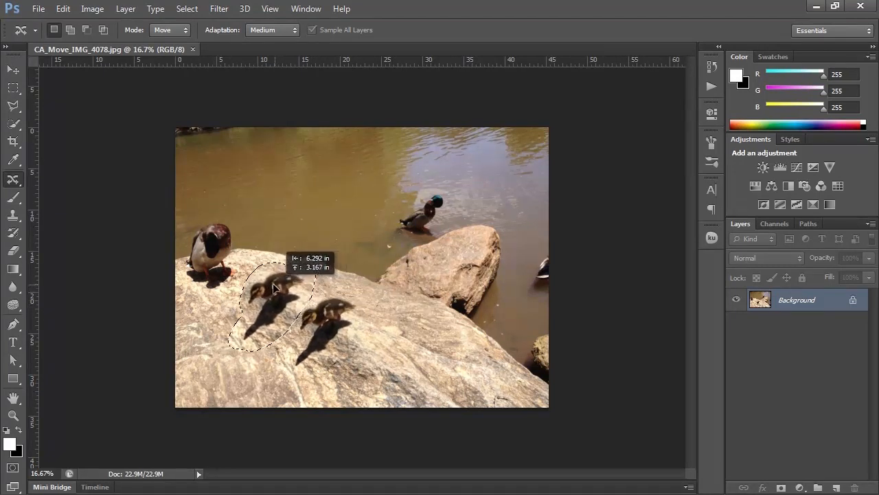
{"action": "left_click_drag", "start_coordinate": [275, 289], "coordinate": [268, 282]}
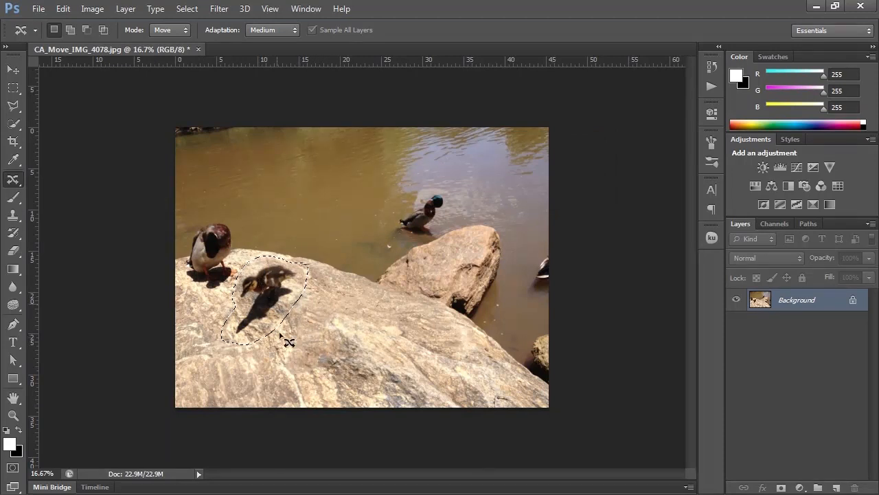
{"action": "left_click", "coordinate": [186, 8]}
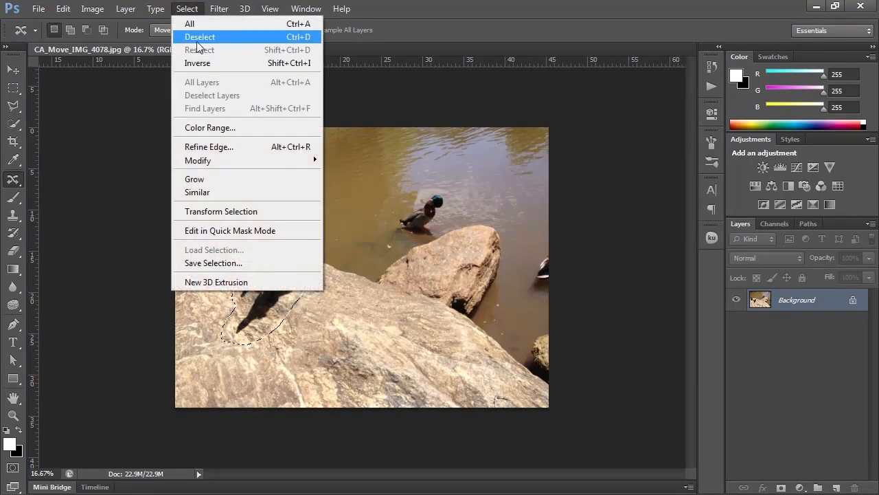
{"action": "left_click", "coordinate": [200, 37]}
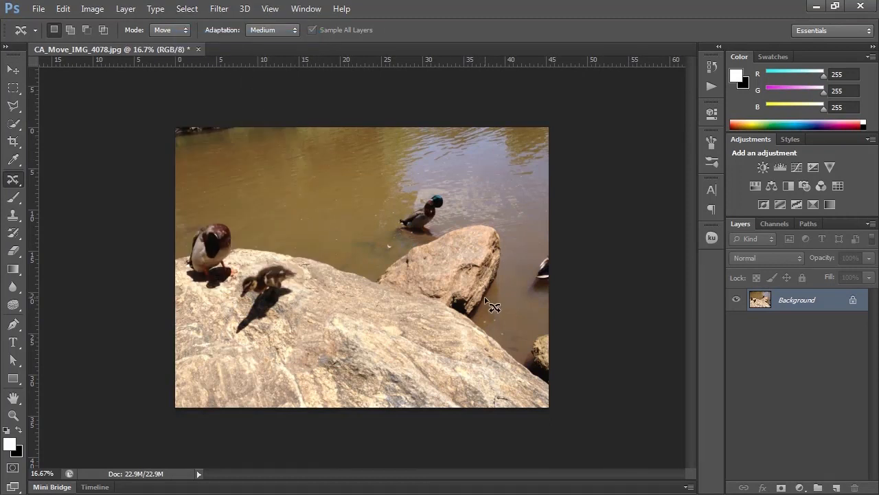
{"action": "mouse_move", "coordinate": [263, 260]}
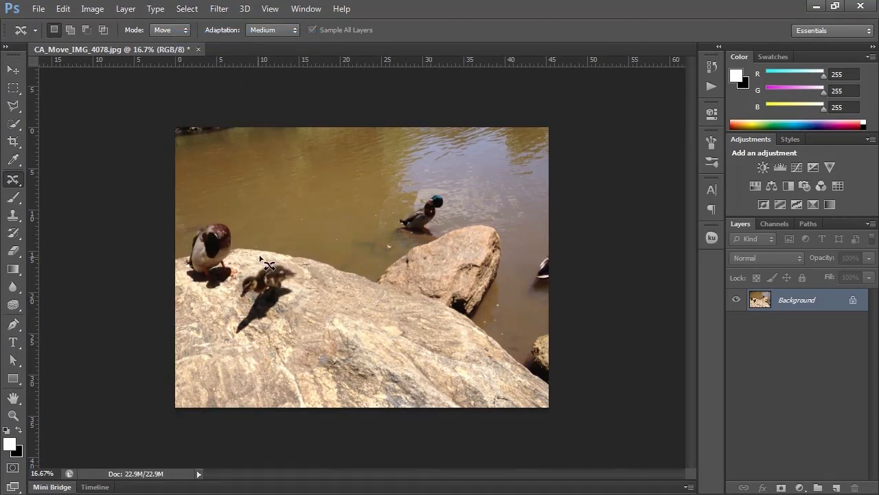
{"action": "mouse_move", "coordinate": [358, 351]}
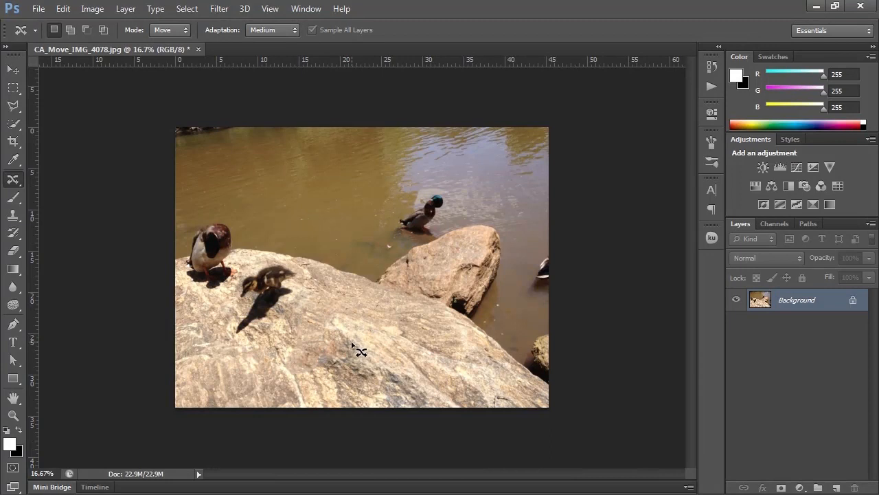
{"action": "mouse_move", "coordinate": [354, 337]}
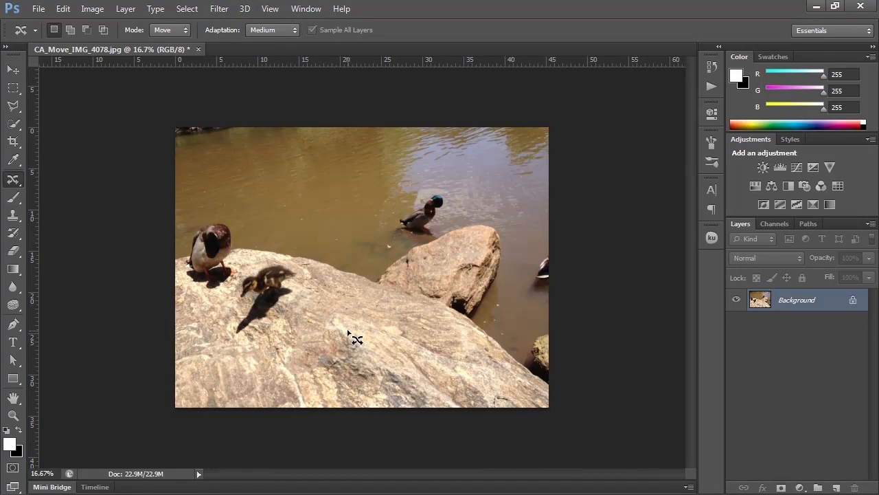
{"action": "mouse_move", "coordinate": [359, 335]}
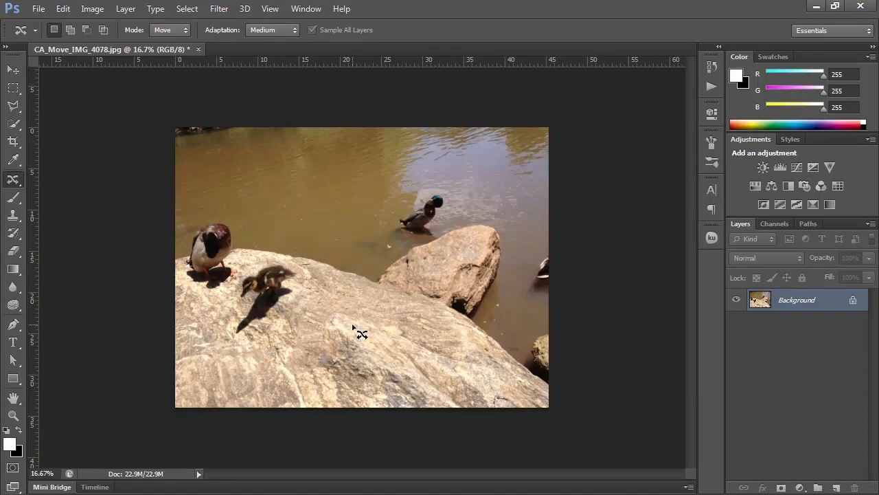
{"action": "mouse_move", "coordinate": [305, 323]}
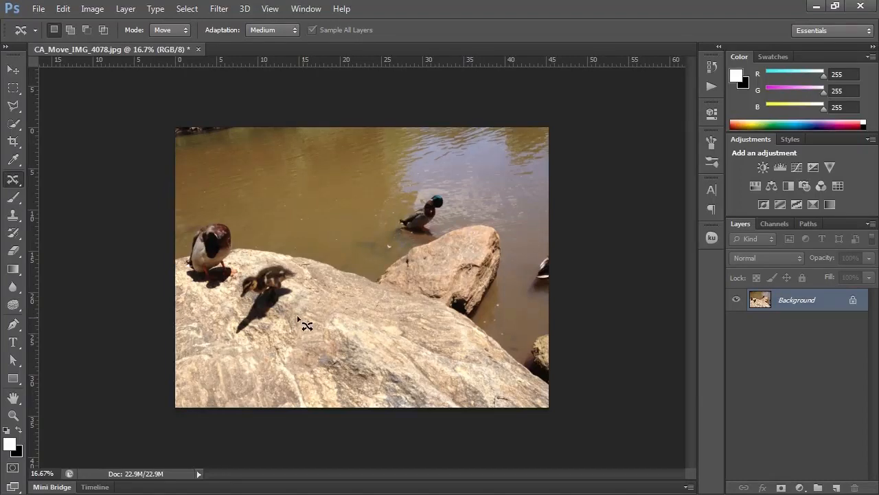
{"action": "mouse_move", "coordinate": [287, 328]}
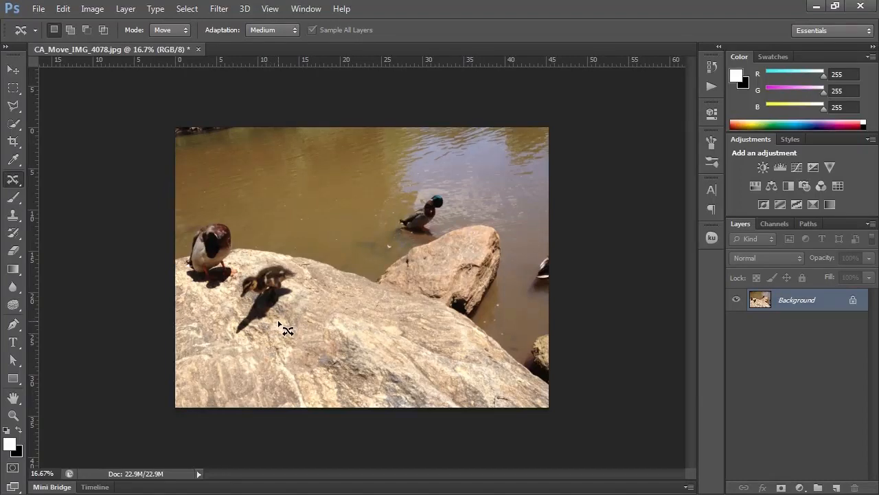
{"action": "mouse_move", "coordinate": [275, 337]}
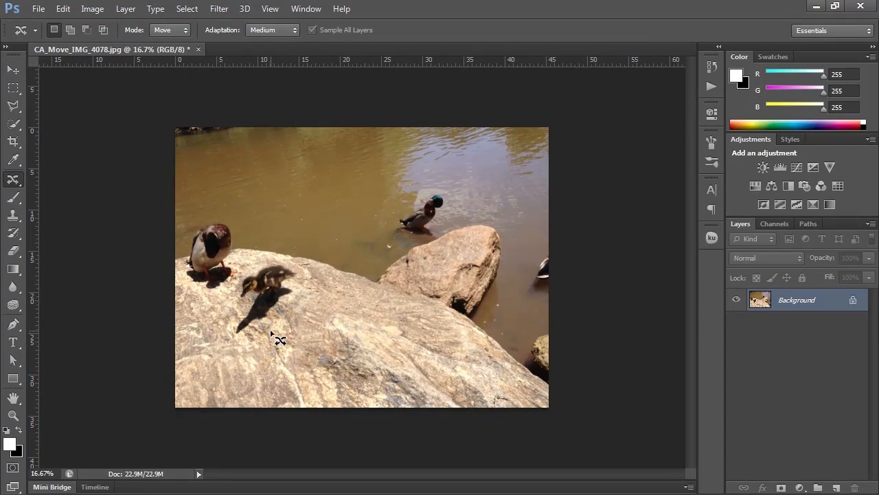
{"action": "mouse_move", "coordinate": [284, 320]}
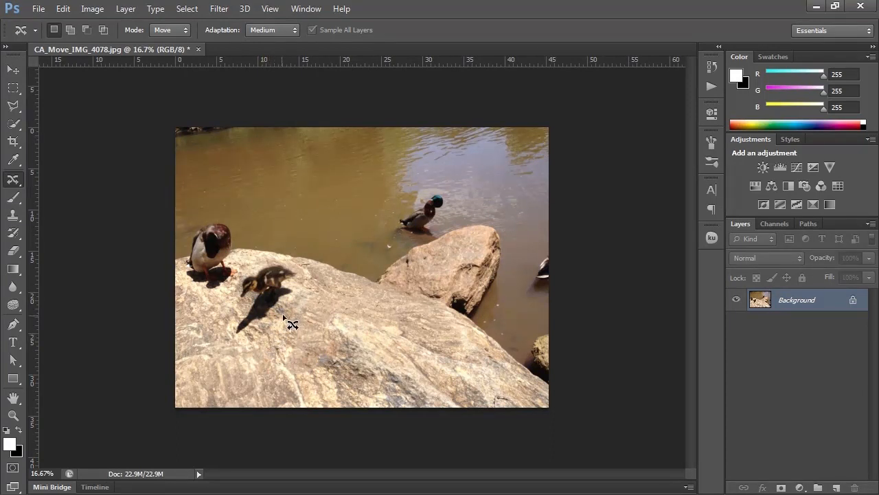
{"action": "mouse_move", "coordinate": [296, 328]}
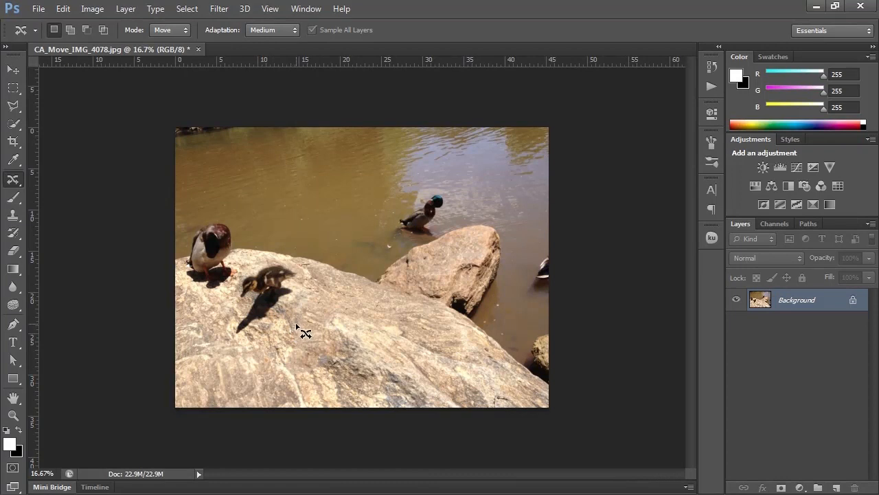
{"action": "mouse_move", "coordinate": [302, 330]}
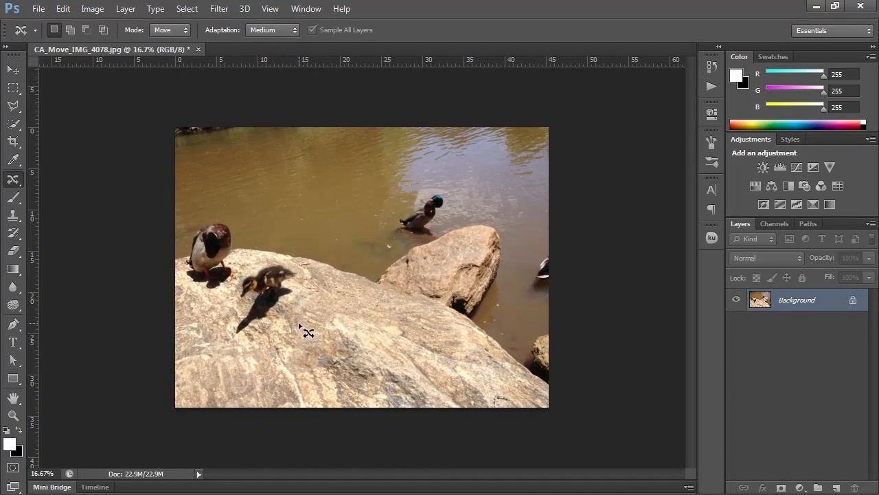
{"action": "mouse_move", "coordinate": [237, 293]}
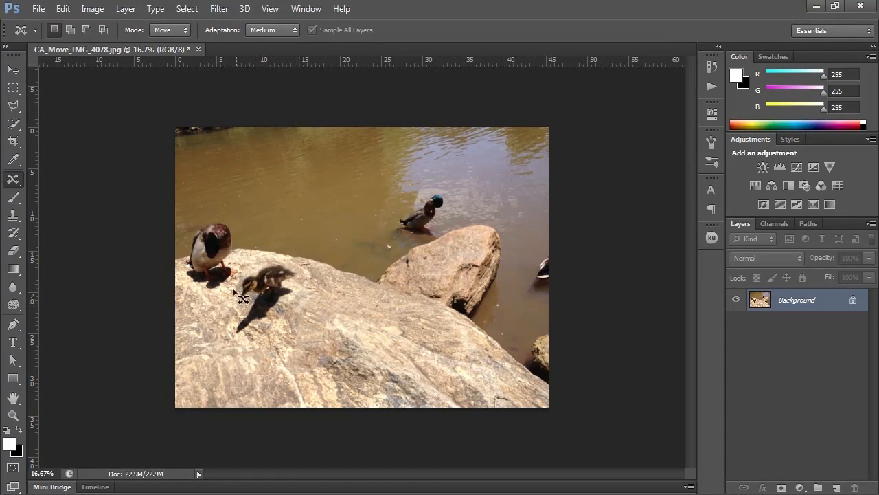
{"action": "mouse_move", "coordinate": [315, 315]}
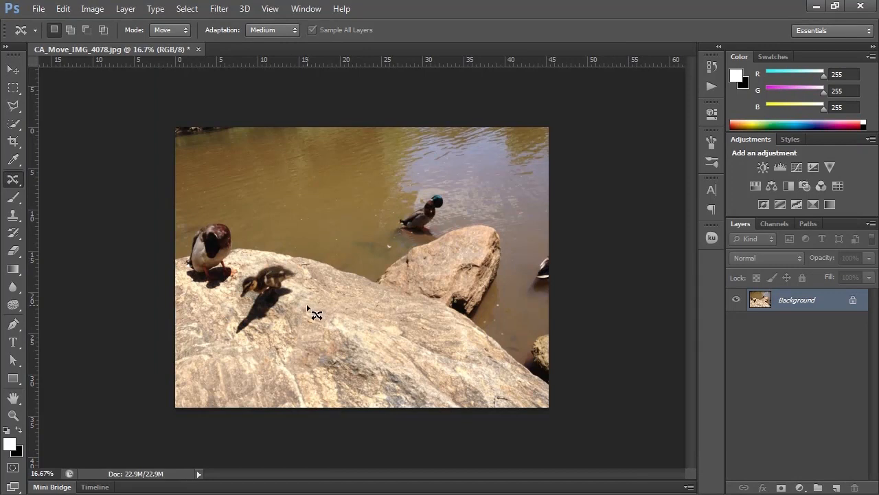
{"action": "mouse_move", "coordinate": [337, 337]}
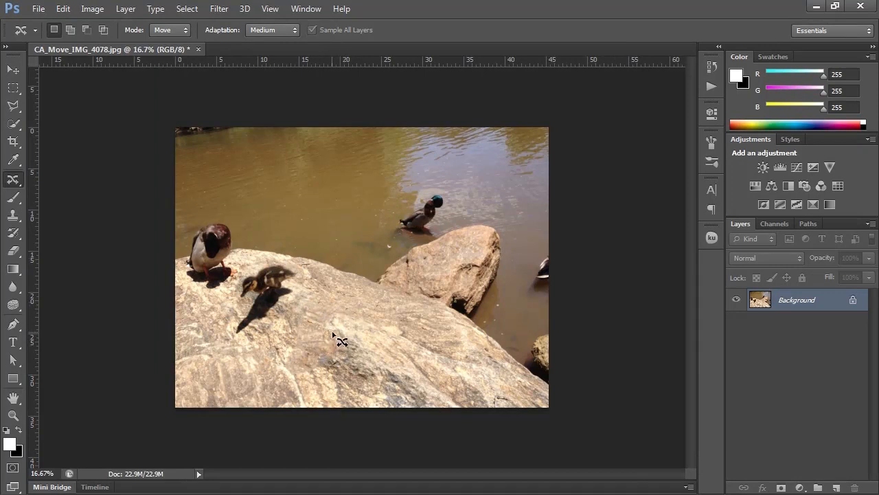
{"action": "mouse_move", "coordinate": [333, 340]}
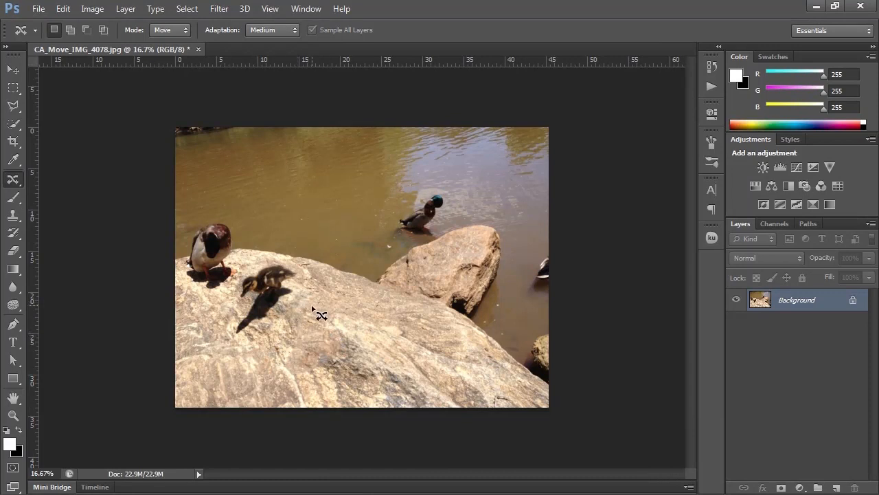
{"action": "mouse_move", "coordinate": [309, 327]}
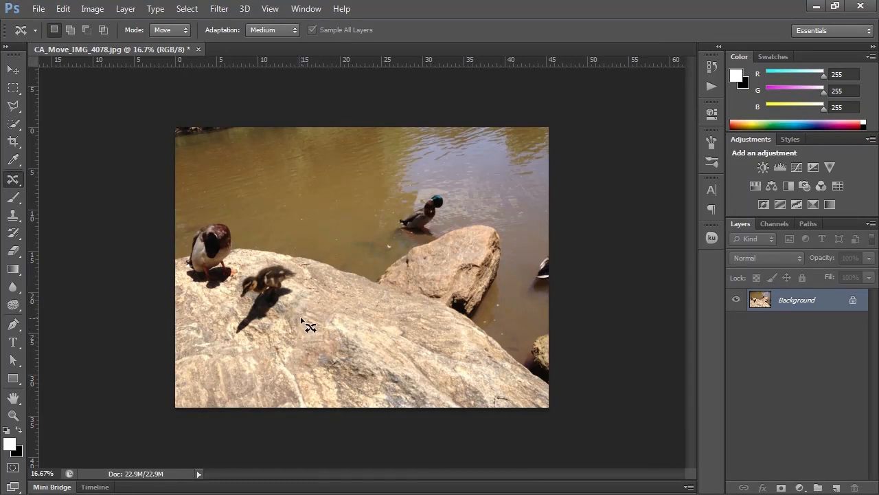
{"action": "mouse_move", "coordinate": [206, 294]}
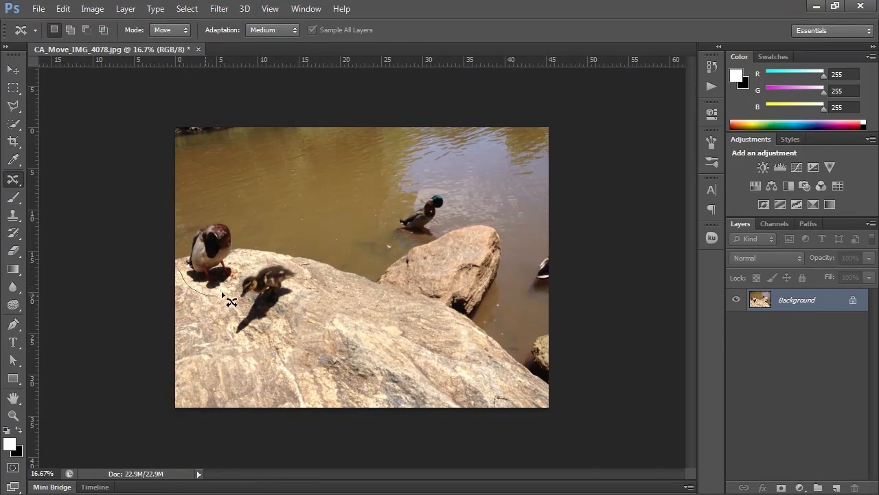
- Outline the adult duck and drag it rightward beside the boulder
{"action": "left_click_drag", "start_coordinate": [226, 296], "coordinate": [193, 233]}
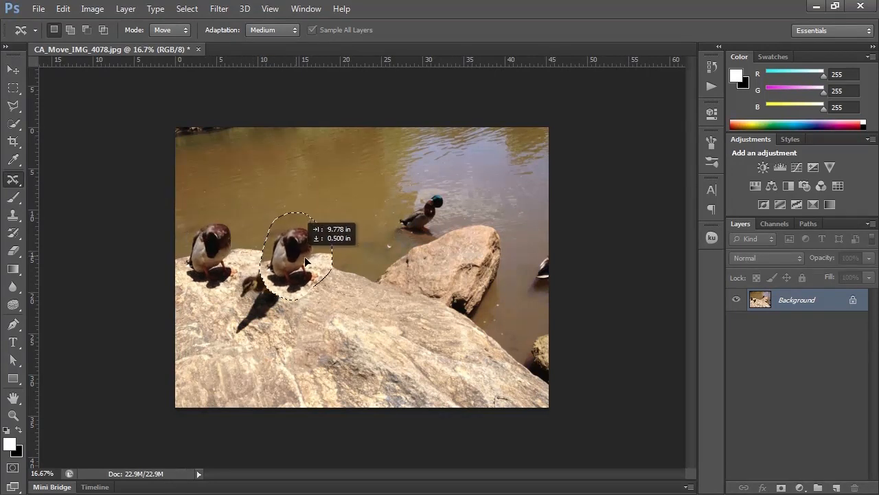
{"action": "left_click_drag", "start_coordinate": [306, 261], "coordinate": [357, 268]}
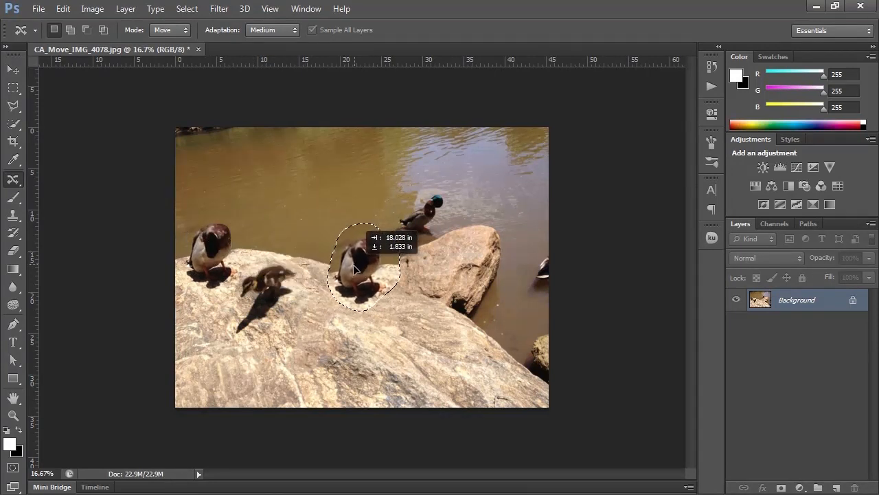
{"action": "left_click_drag", "start_coordinate": [357, 268], "coordinate": [364, 275]}
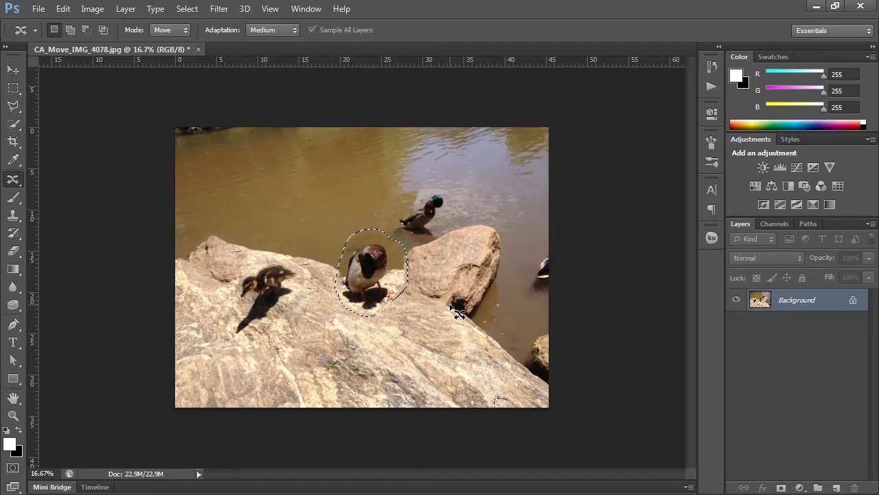
{"action": "mouse_move", "coordinate": [219, 247]}
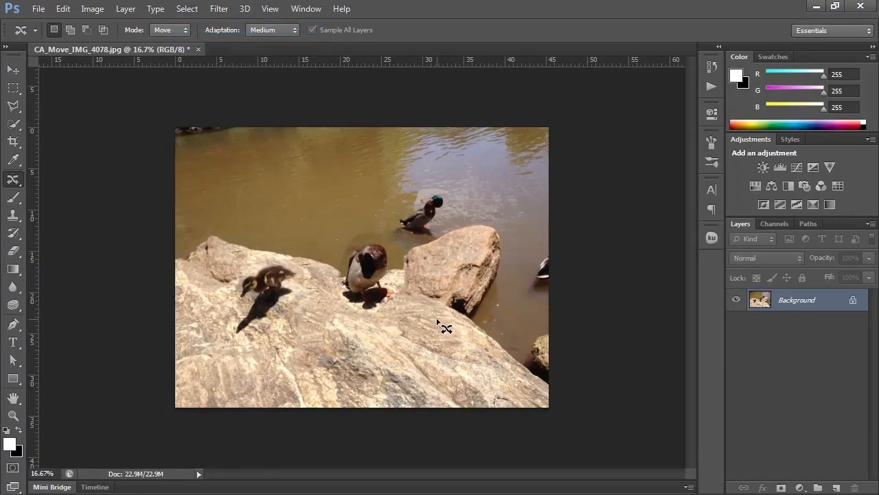
{"action": "mouse_move", "coordinate": [394, 256]}
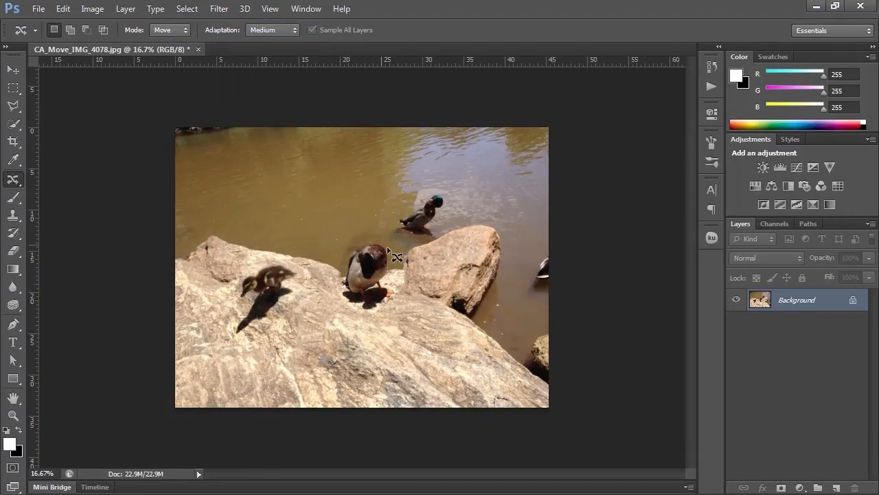
{"action": "mouse_move", "coordinate": [426, 286]}
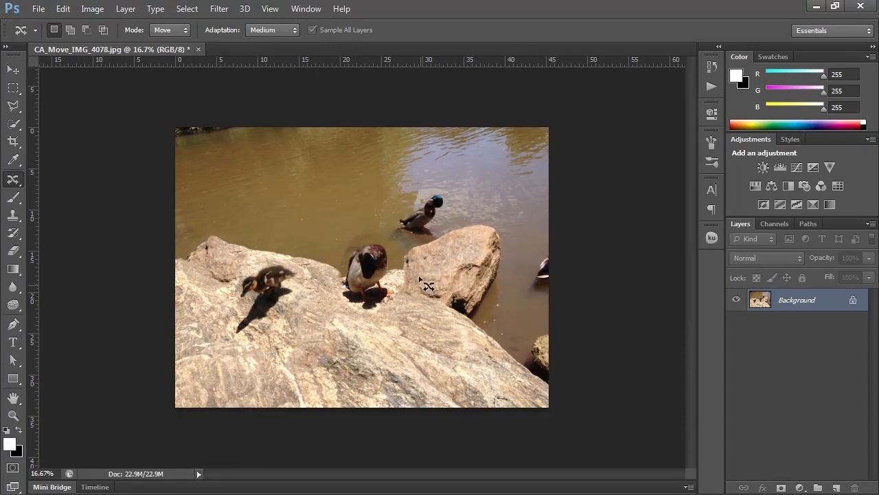
{"action": "mouse_move", "coordinate": [408, 266]}
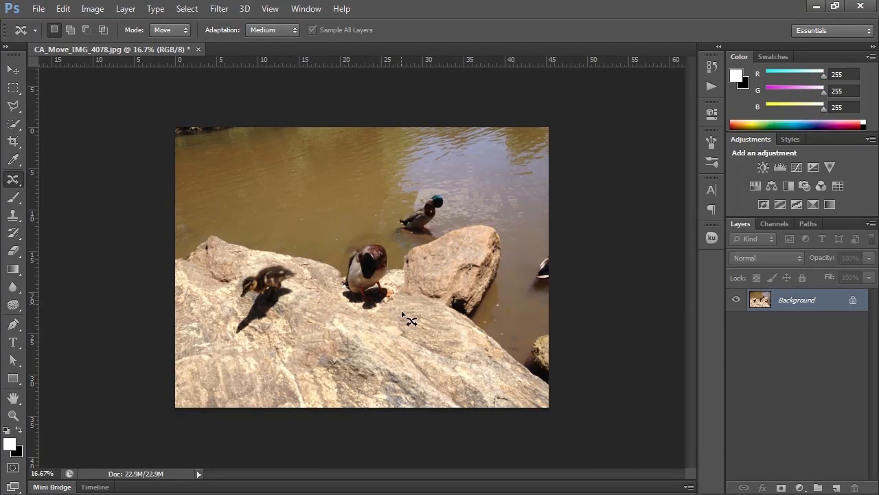
{"action": "mouse_move", "coordinate": [378, 349]}
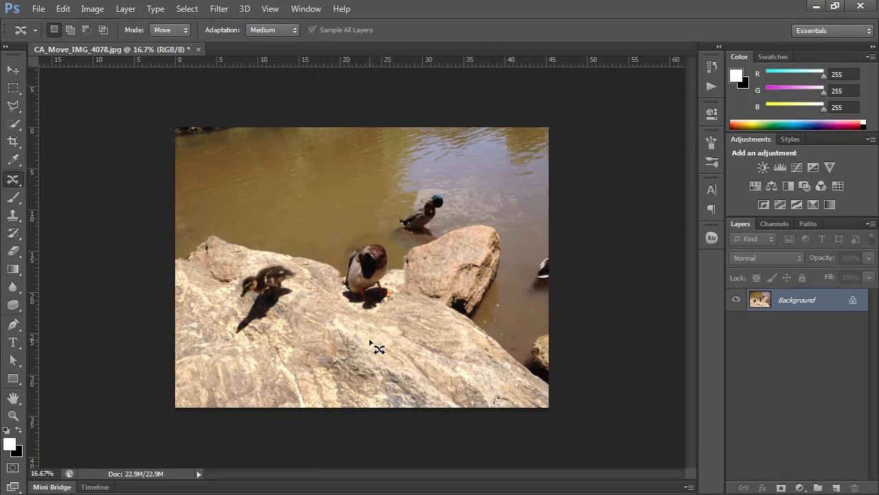
{"action": "mouse_move", "coordinate": [378, 336]}
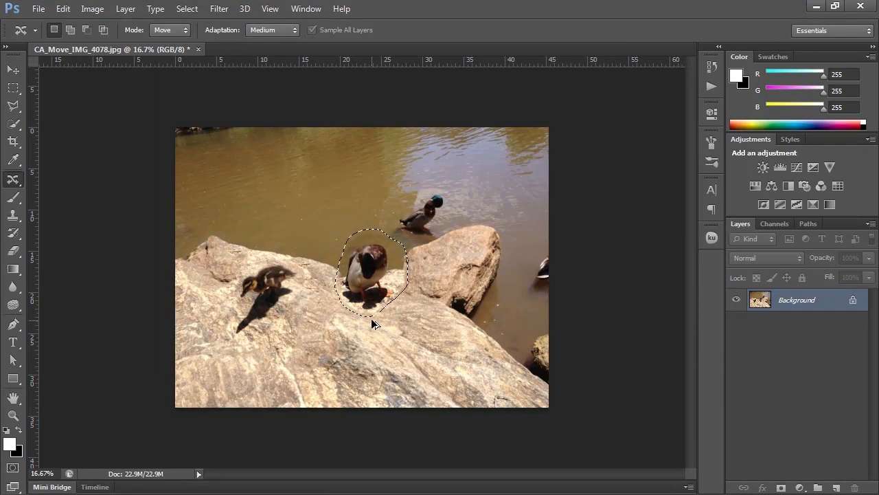
- Drag the adult duck back to the rock's far left edge behind the duckling
{"action": "left_click_drag", "start_coordinate": [374, 271], "coordinate": [213, 258]}
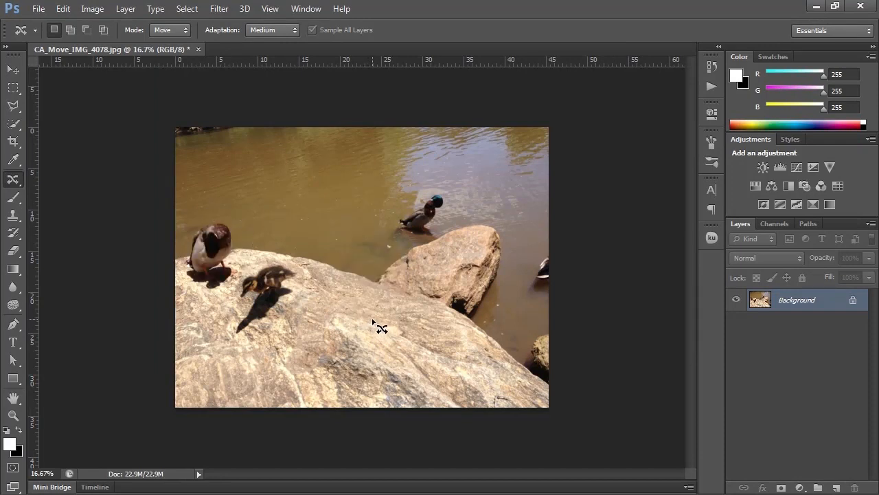